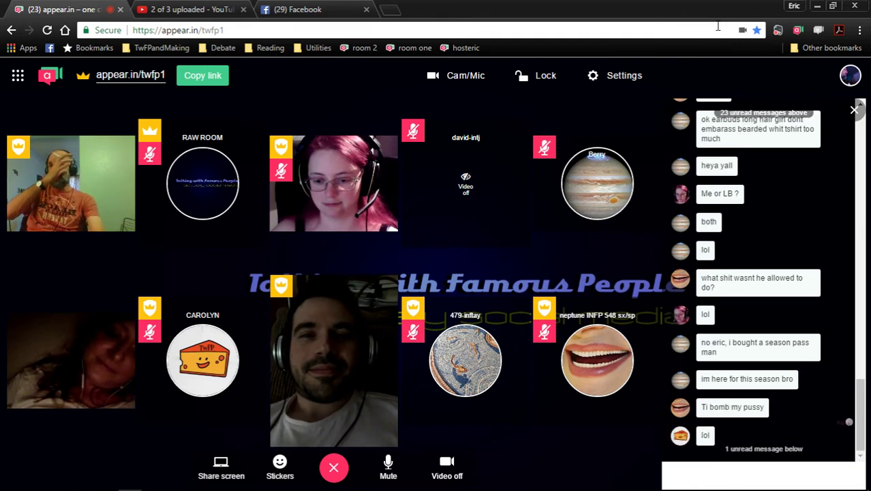
Step: Reveal the Windows taskbar and bring the OBS Studio recorder window up over the call
click(749, 475)
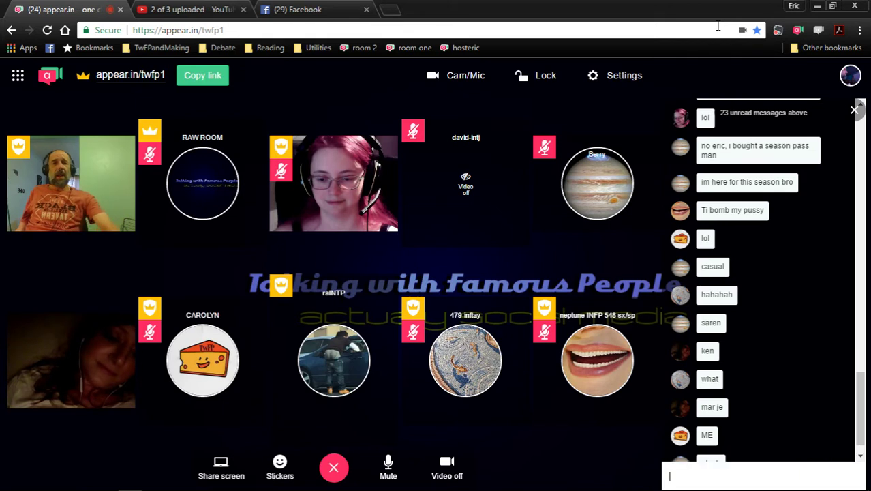
scroll(down, 3)
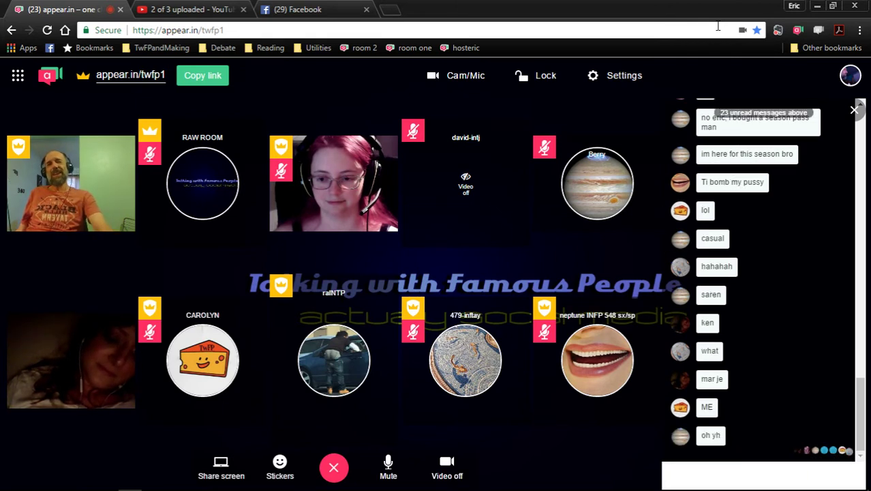
click(749, 475)
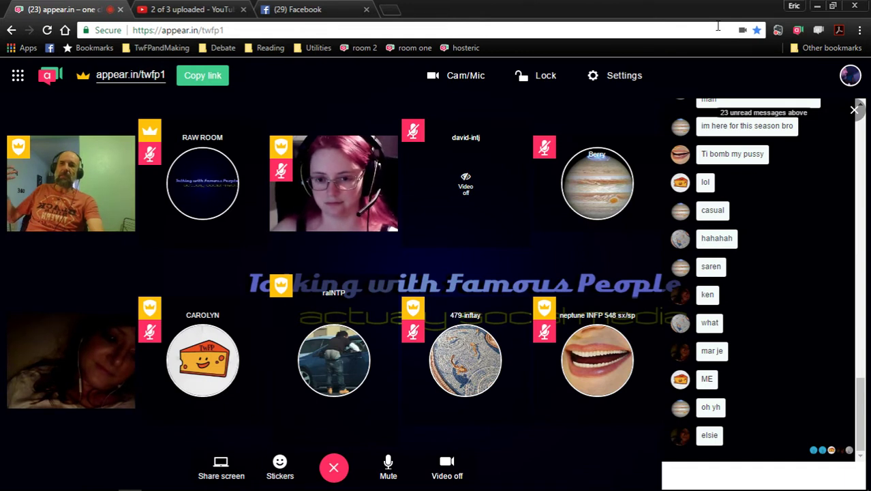
click(750, 476)
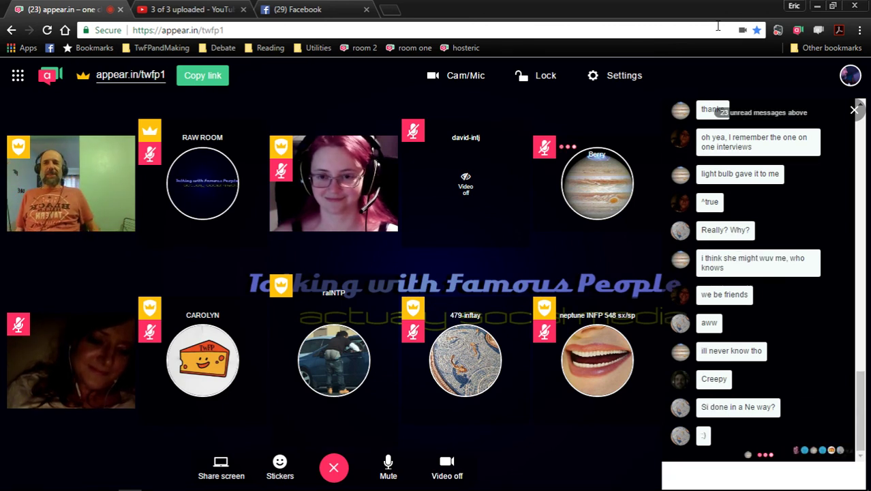
click(750, 475)
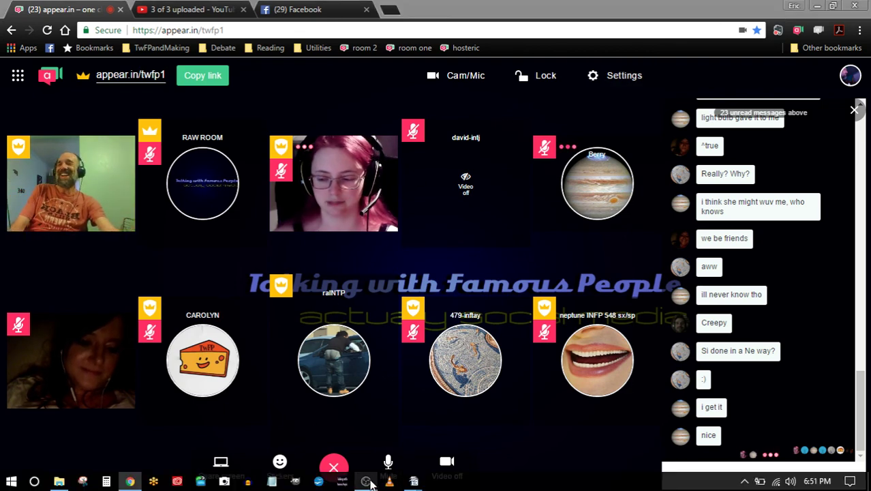
click(367, 481)
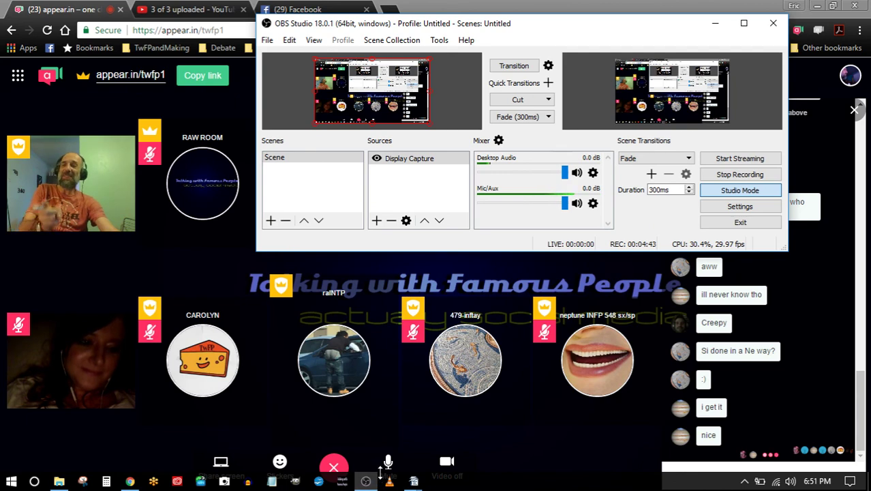